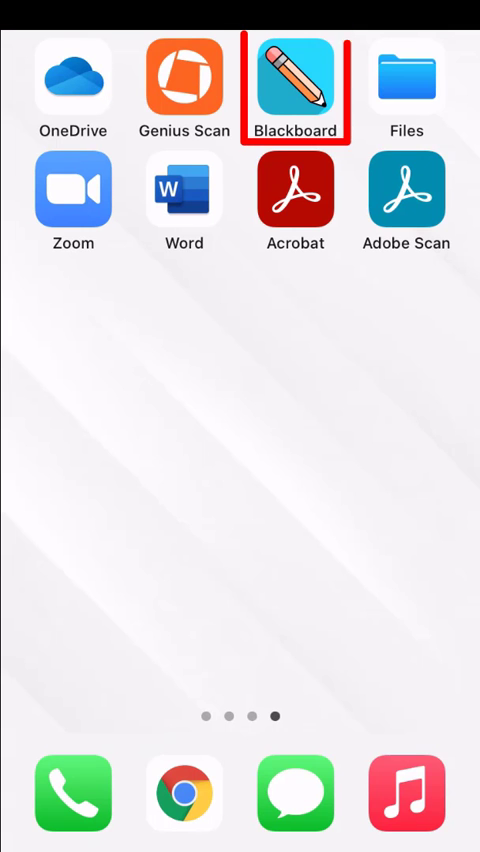
# Step: Launch Blackboard and reach the Courses list through the side navigation menu
pyautogui.click(296, 82)
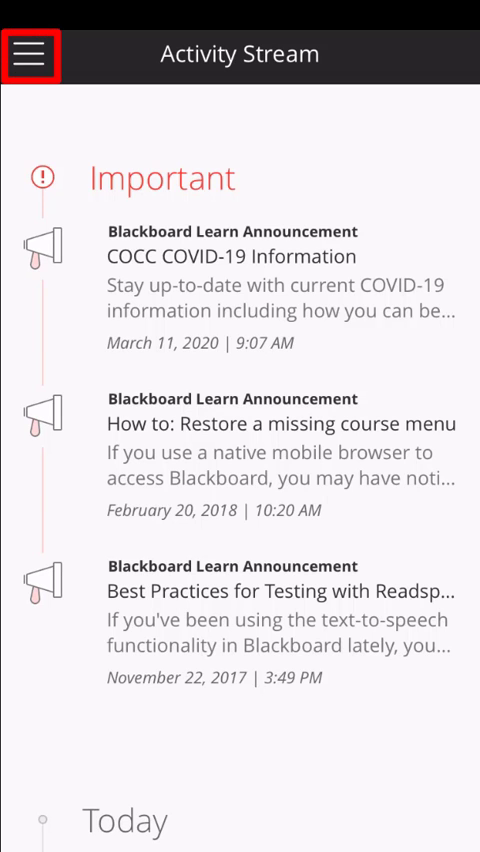
pyautogui.click(32, 56)
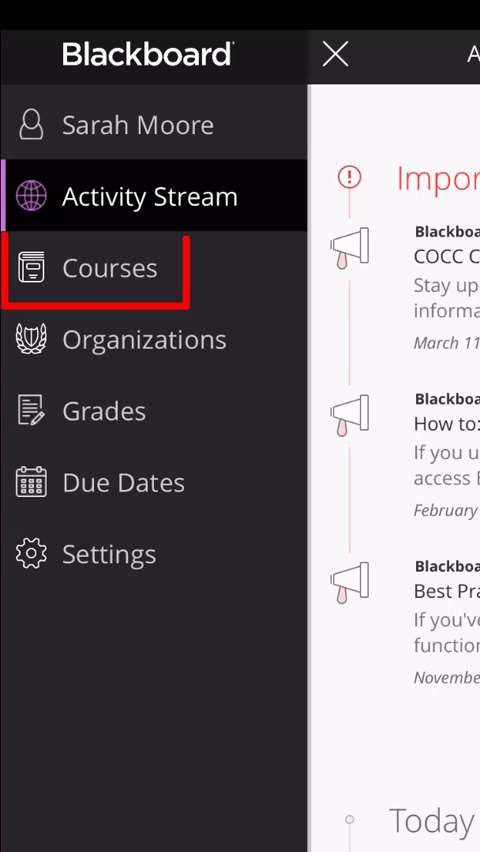
pyautogui.click(108, 268)
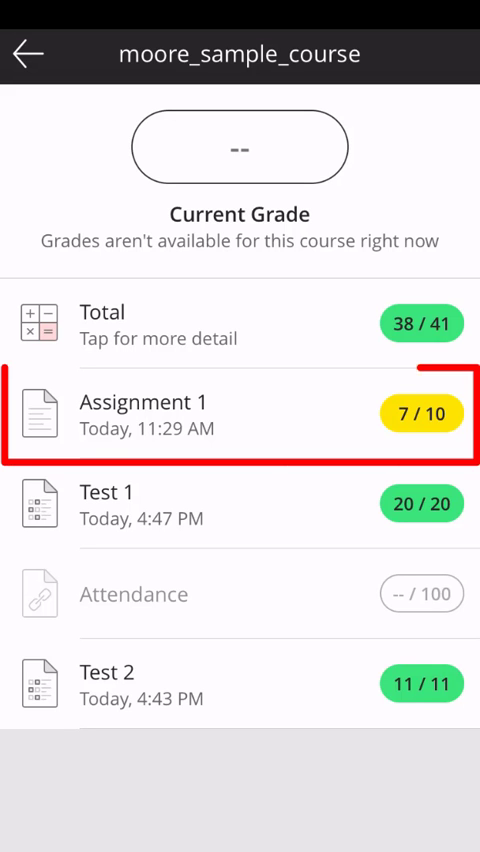
# Step: Bring up Assignment 1: Attempt 1 with its 7/10 grade and instructor comments
pyautogui.click(240, 416)
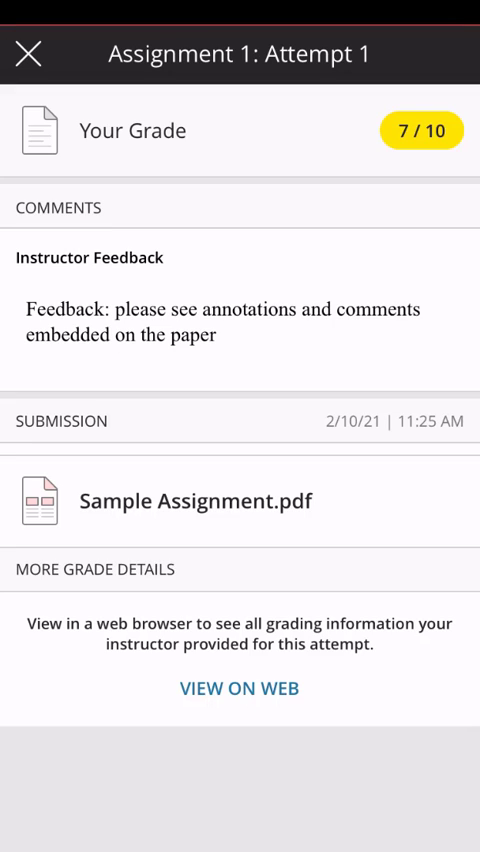
pyautogui.click(240, 500)
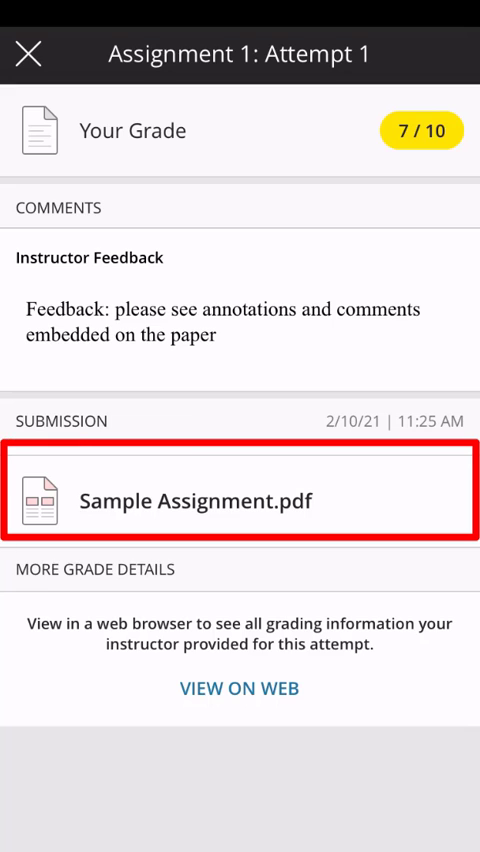
# Step: View the annotated Sample Assignment.pdf from the Submission section
pyautogui.click(240, 500)
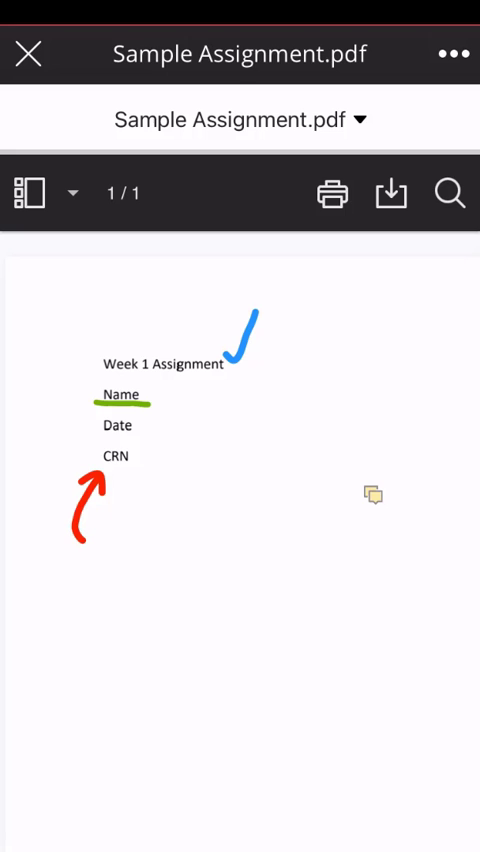
pyautogui.click(372, 492)
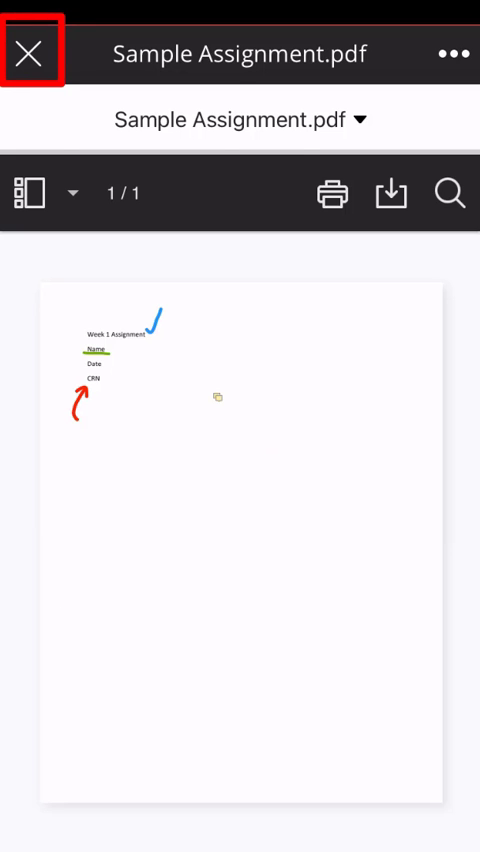
# Step: Review Test 1: Attempt 1 showing 20/20 with 'Good job!' feedback, then return to the grades list
pyautogui.click(32, 54)
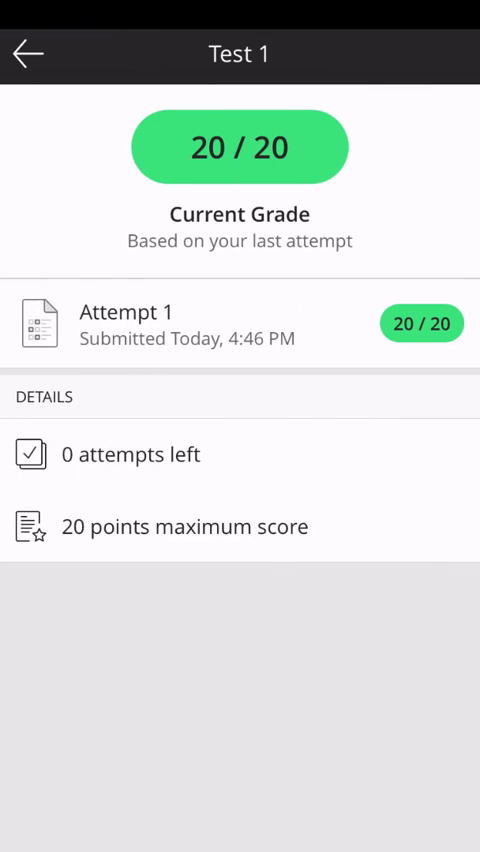
pyautogui.click(240, 324)
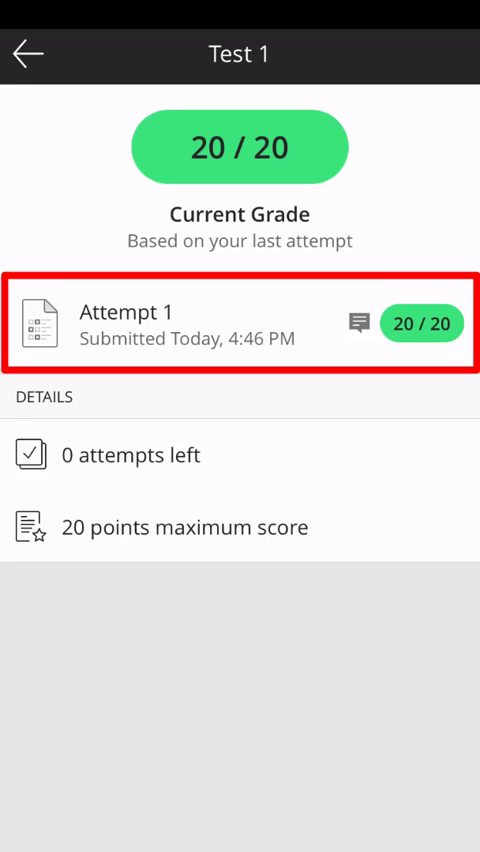
pyautogui.click(240, 324)
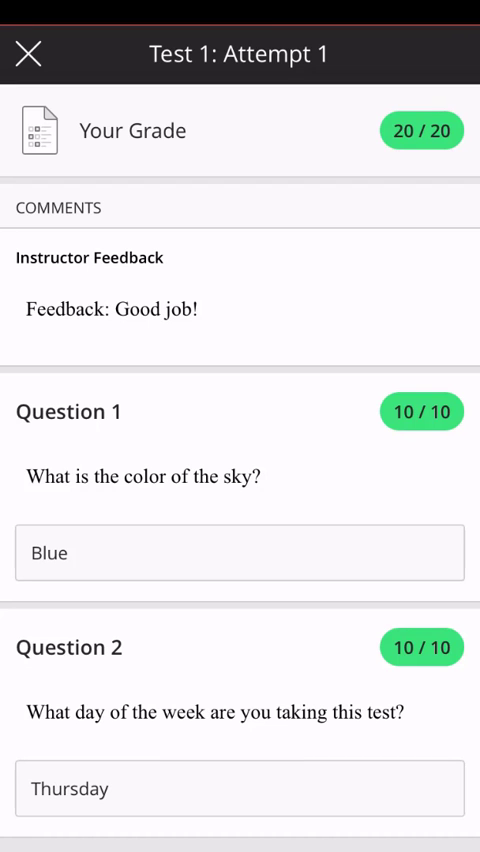
pyautogui.click(28, 52)
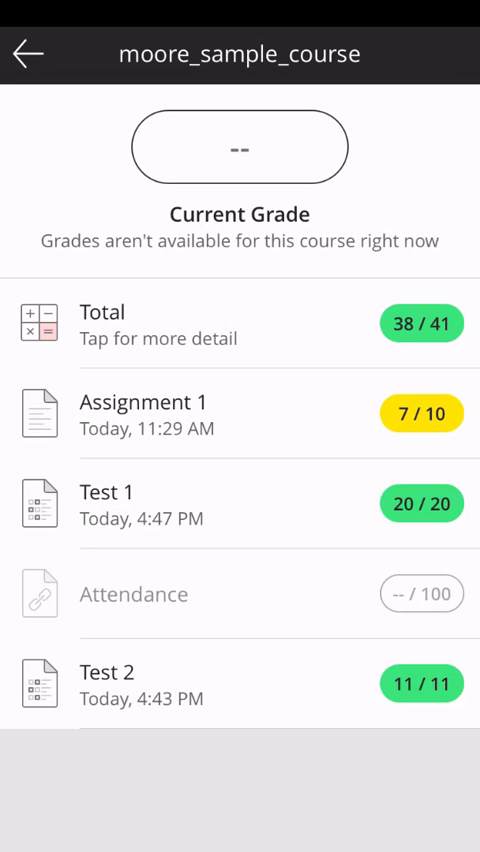
pyautogui.click(150, 684)
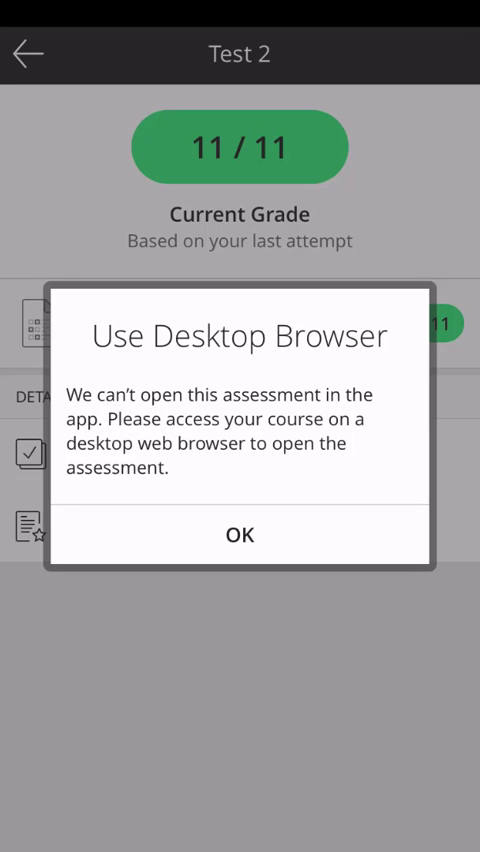
pyautogui.click(240, 534)
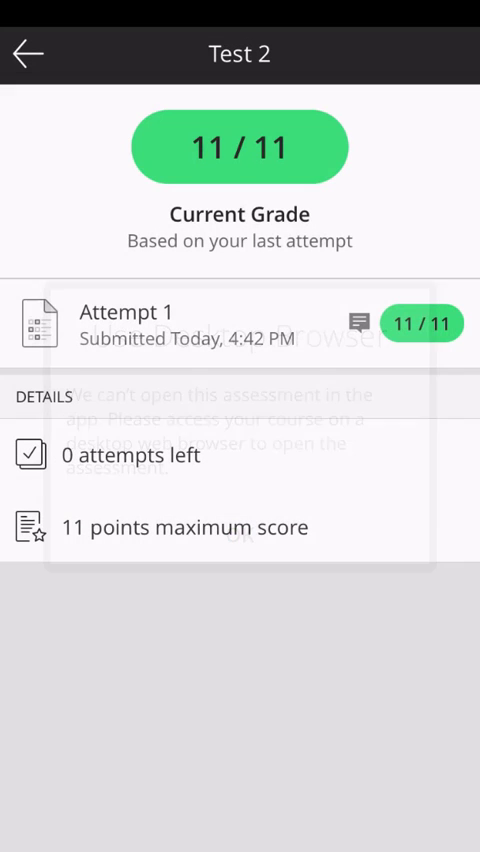
pyautogui.click(28, 52)
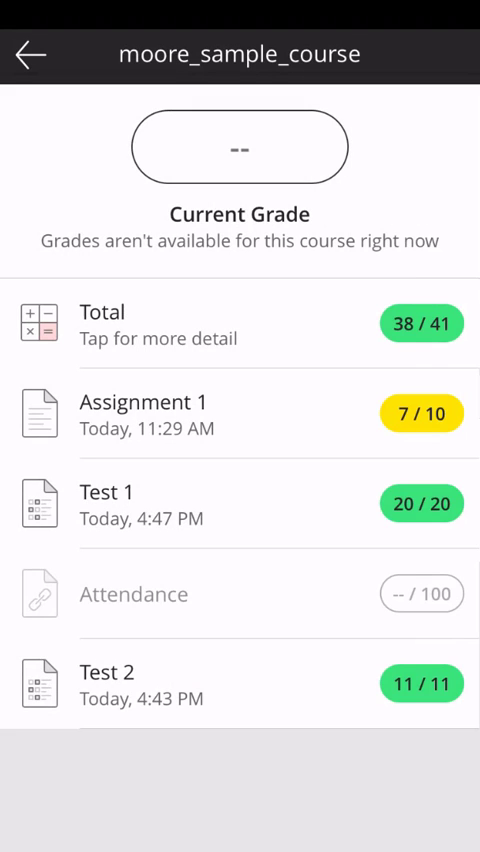